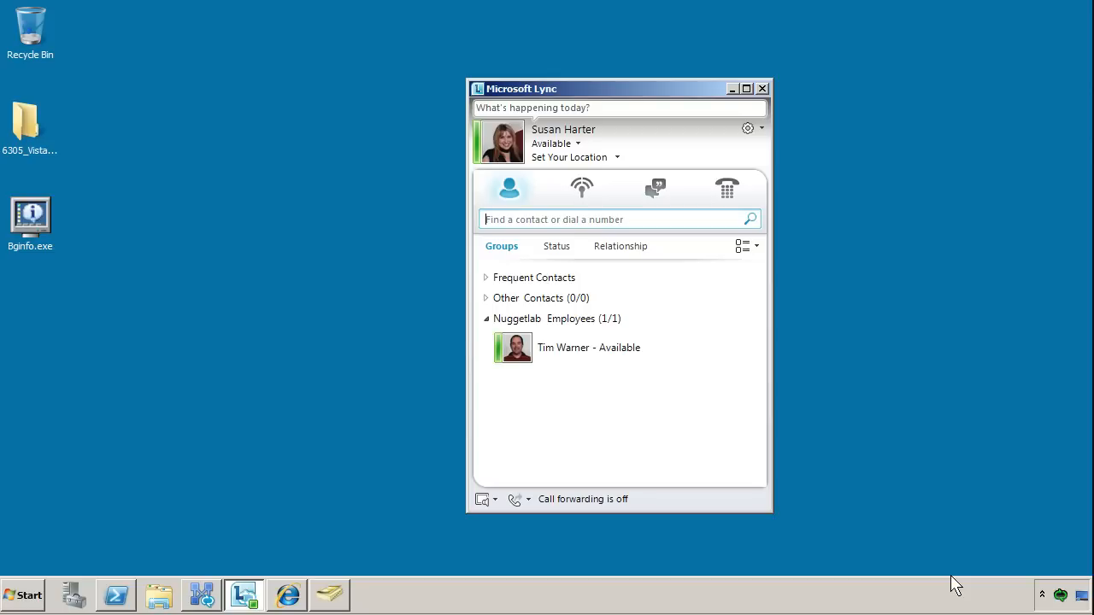
mouse_move(558, 246)
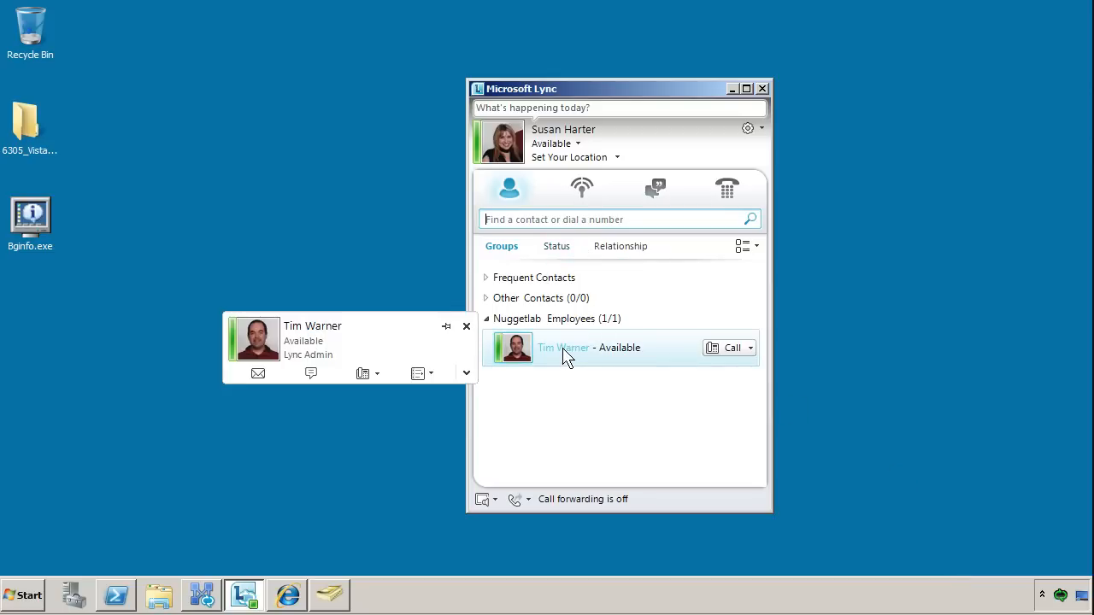
mouse_move(392, 372)
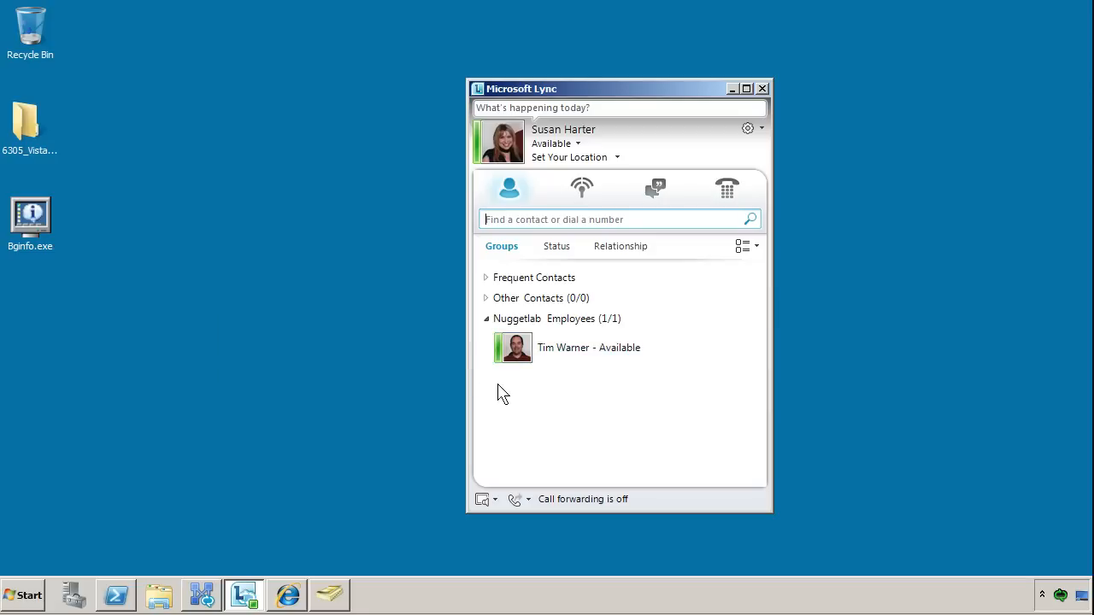
mouse_move(511, 67)
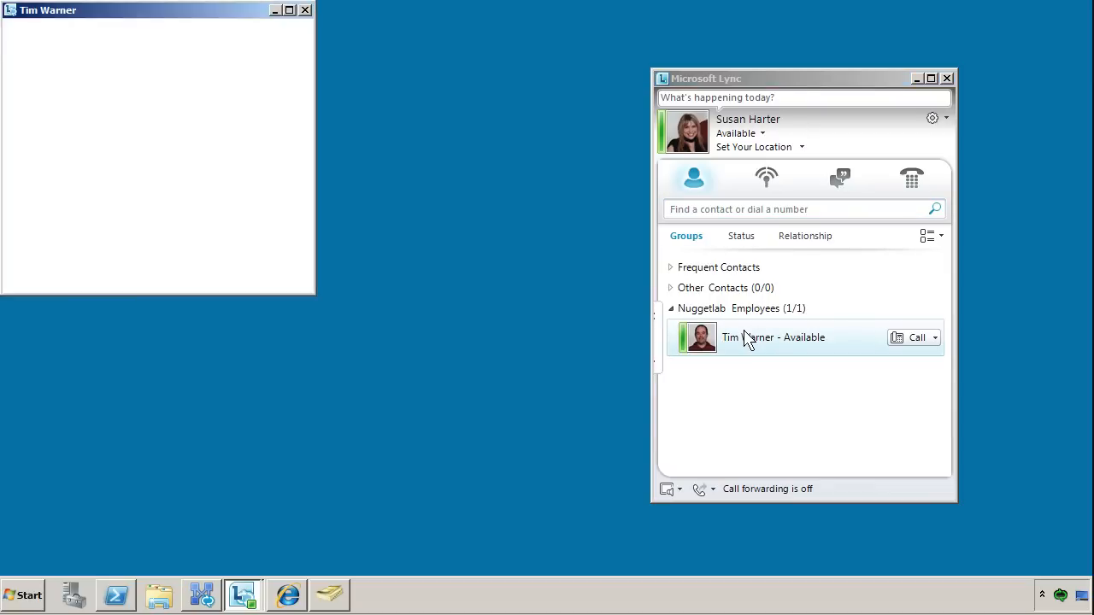
- Start a chat with Tim and send 'Hi Tim. Are you busy?'
double_click(770, 337)
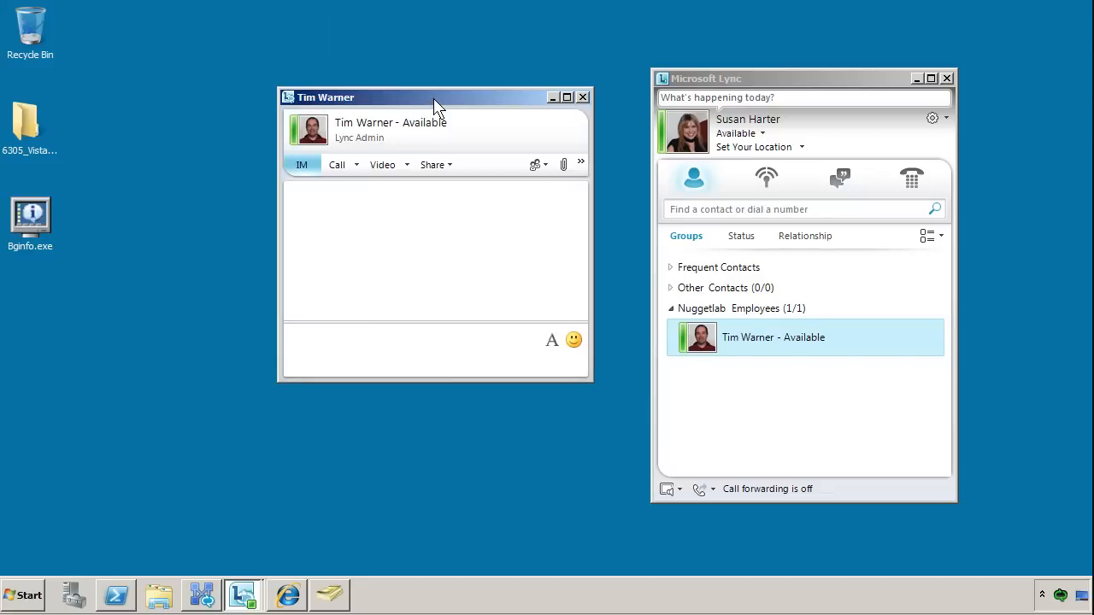
type("Hi Tim. Are you busy?")
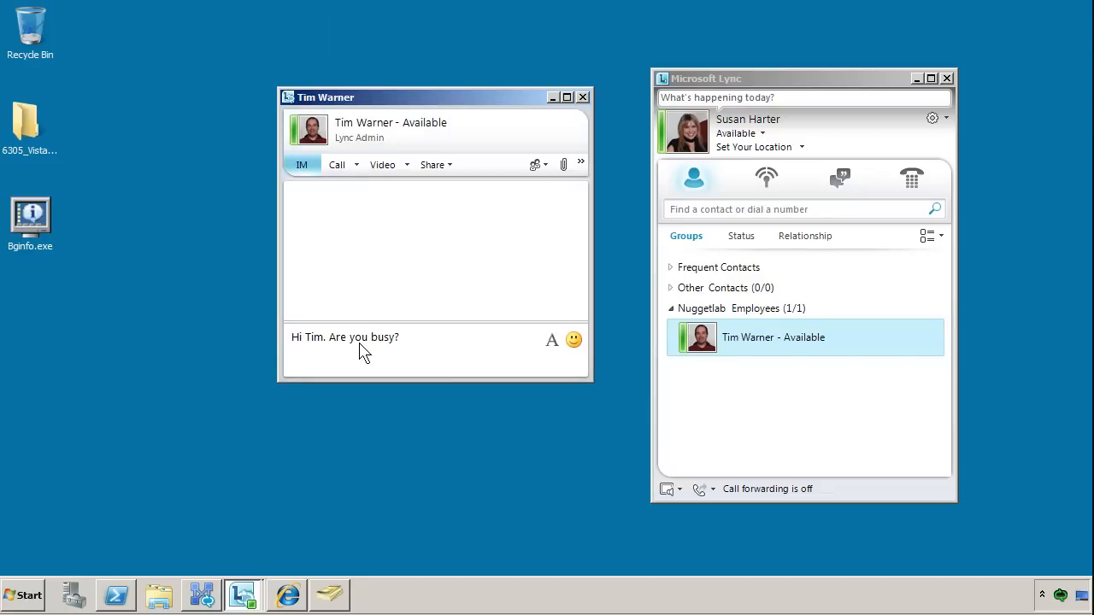
mouse_move(552, 341)
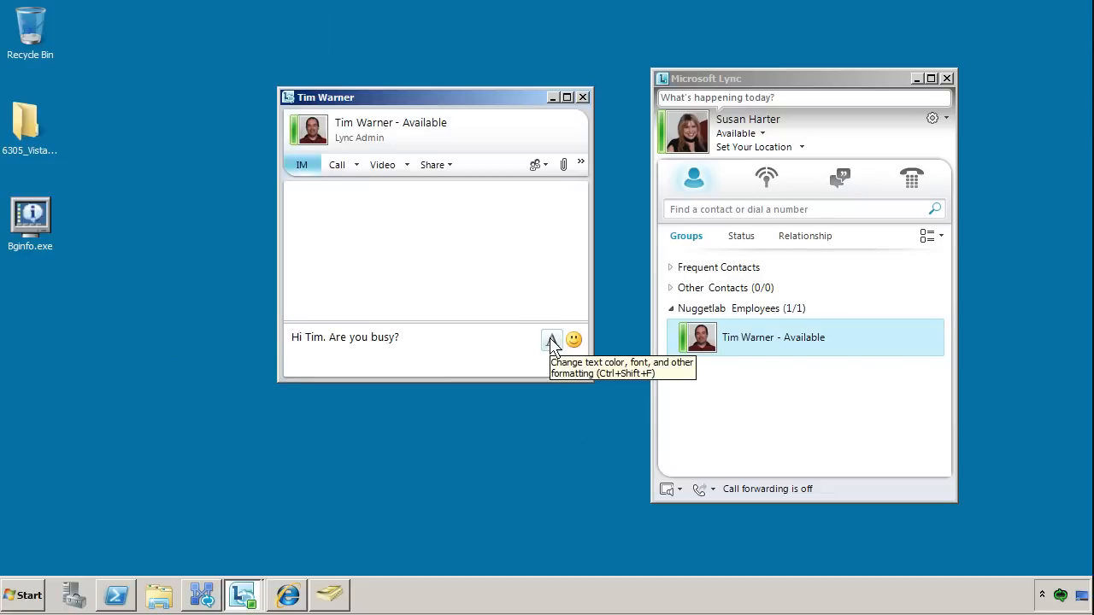
mouse_move(471, 349)
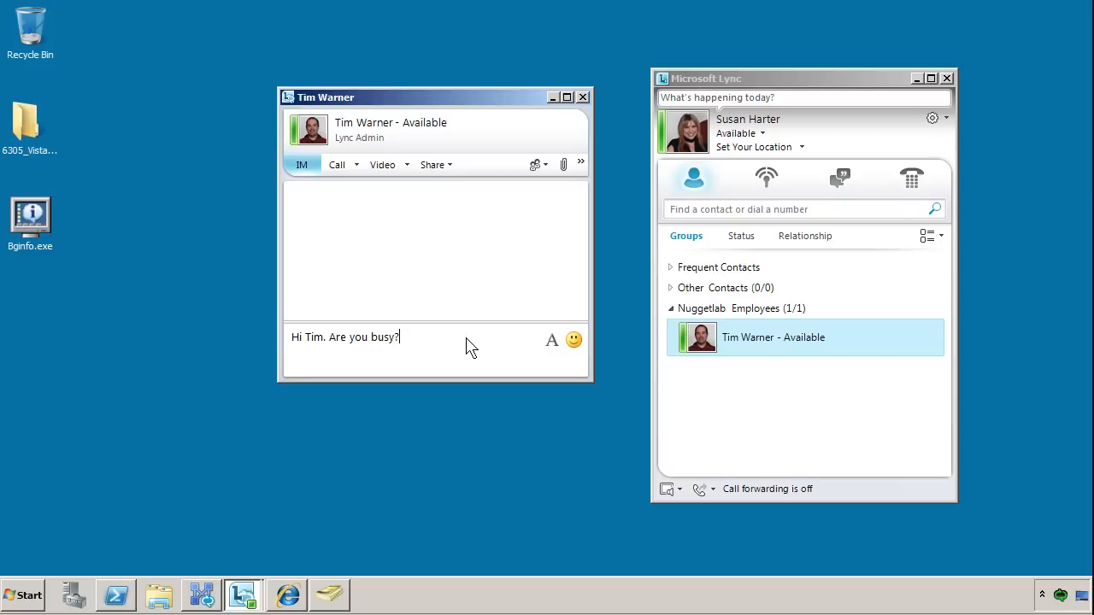
key("Return")
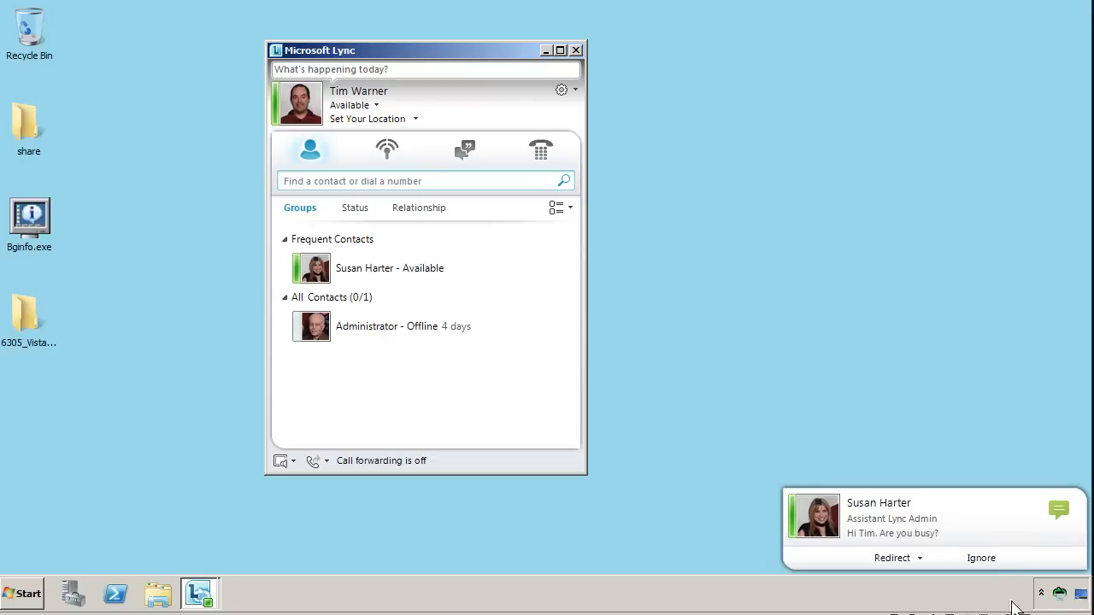
mouse_move(971, 513)
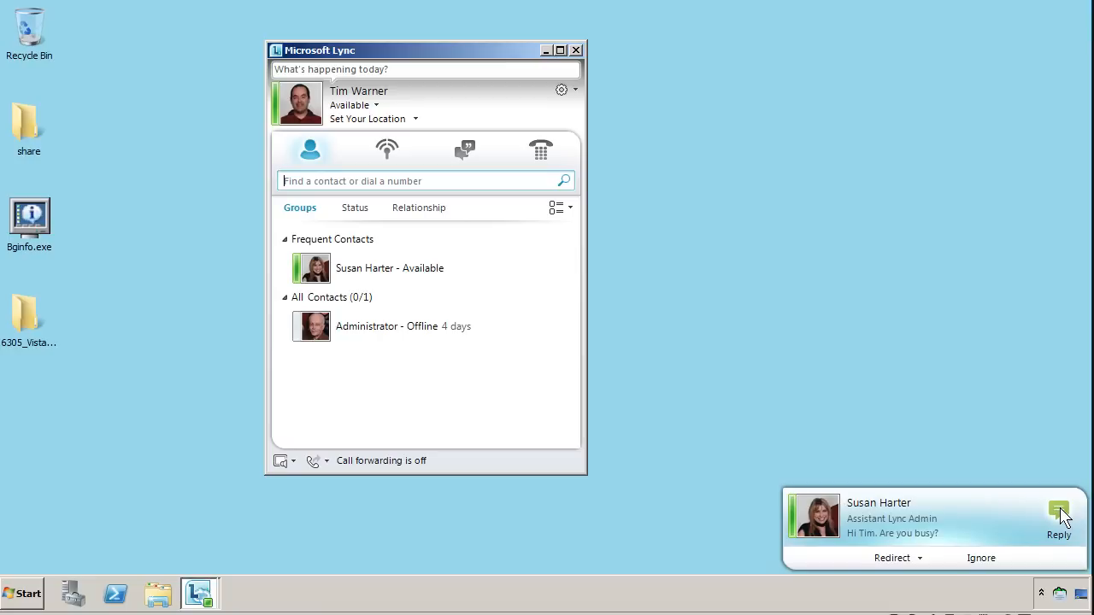
- From the incoming IM alert, send the reply 'Not too much. Time for a call?'
left_click(1060, 513)
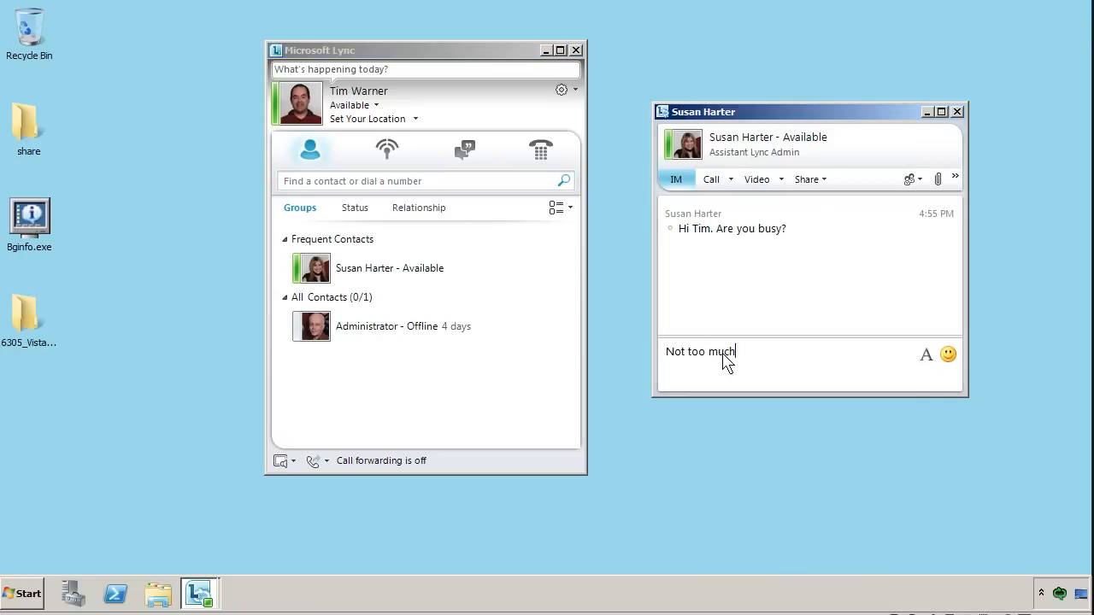
key("Return")
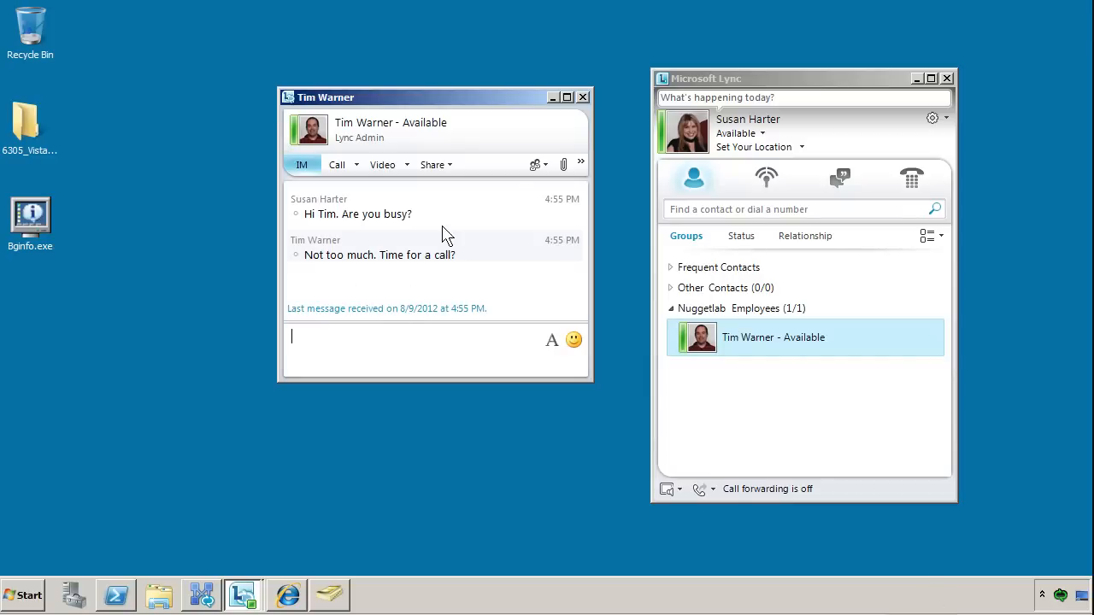
mouse_move(357, 171)
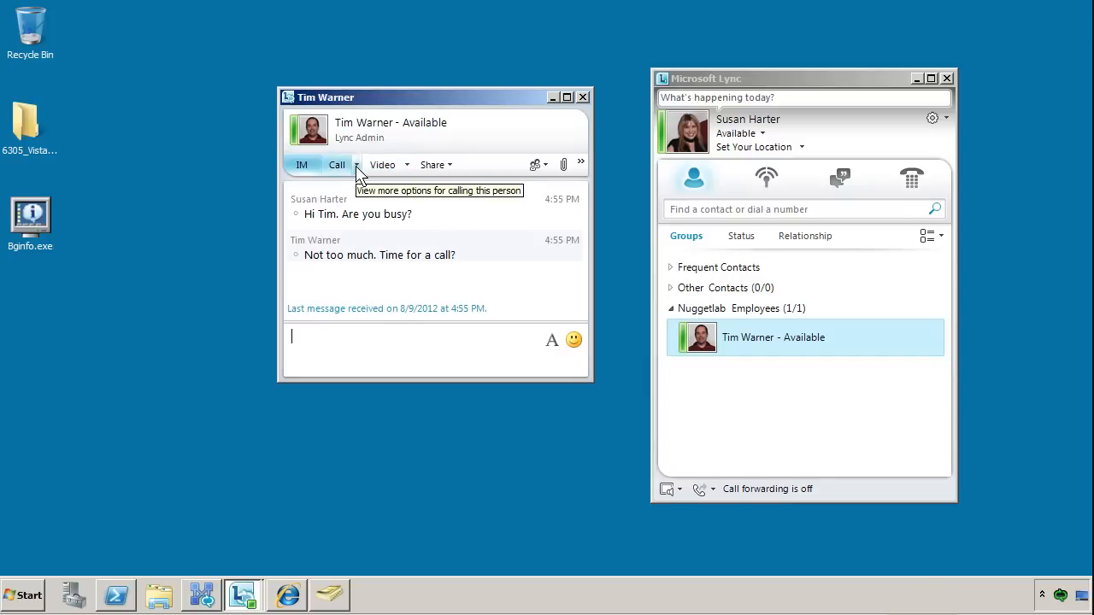
- Show the calling options for Tim Warner, including his work number and Lync Call
left_click(351, 164)
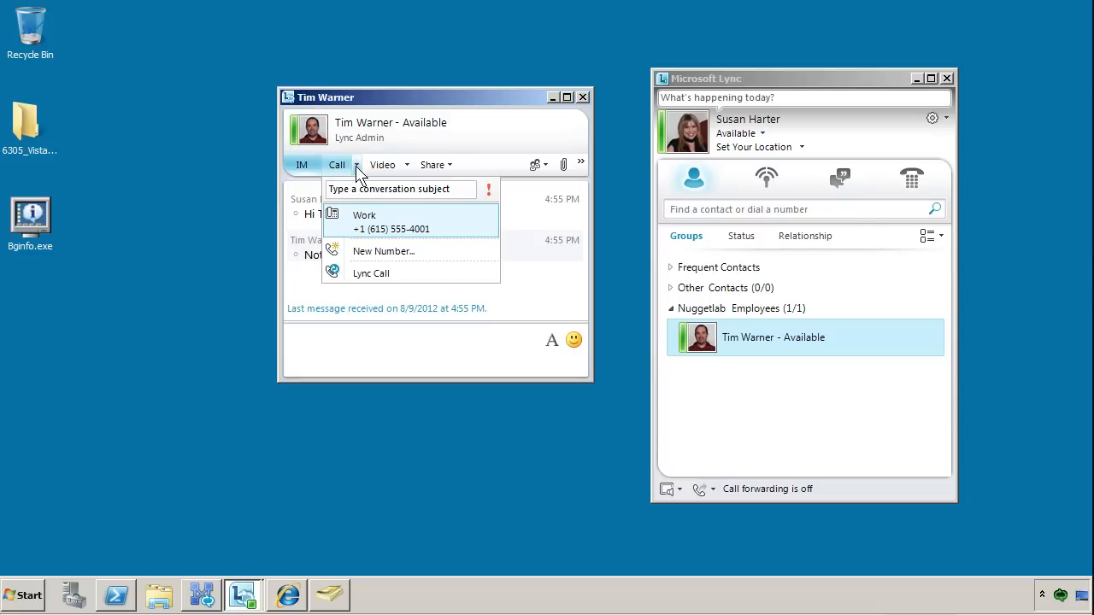
mouse_move(365, 225)
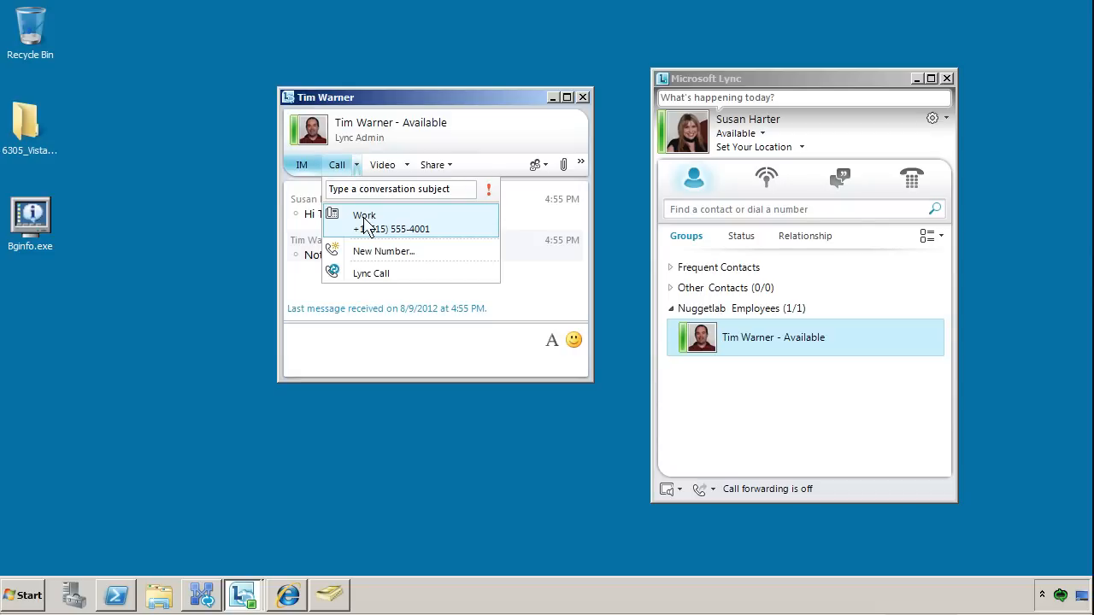
mouse_move(406, 229)
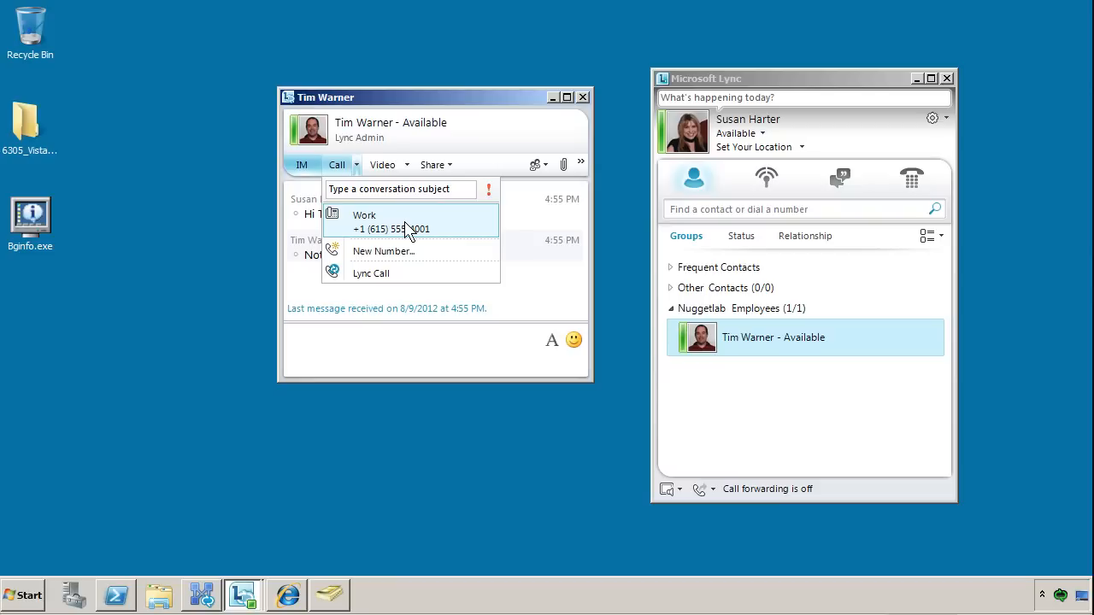
mouse_move(458, 224)
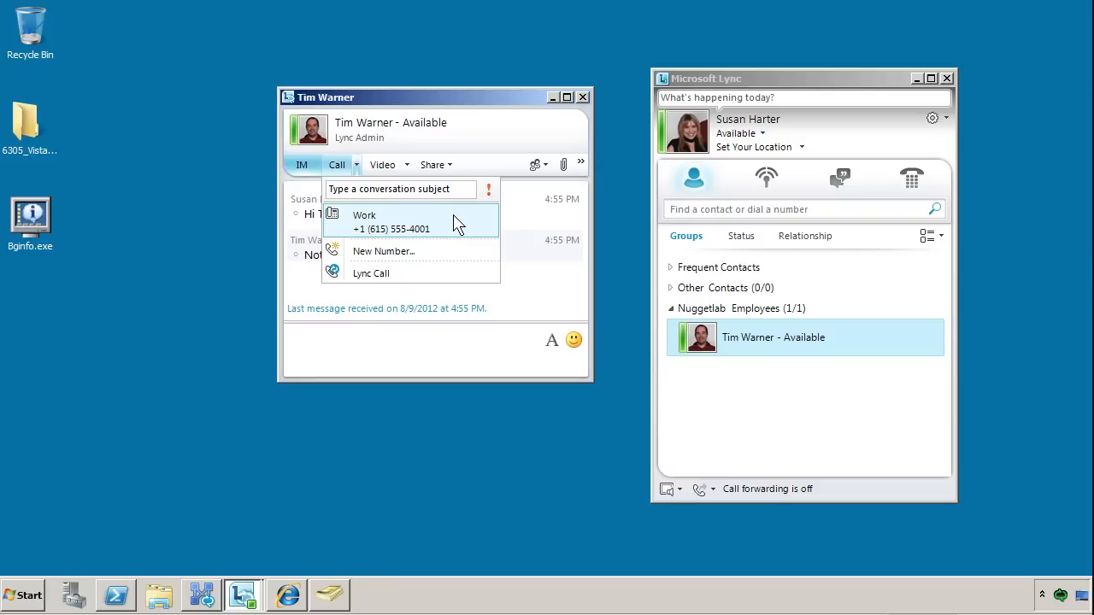
mouse_move(421, 233)
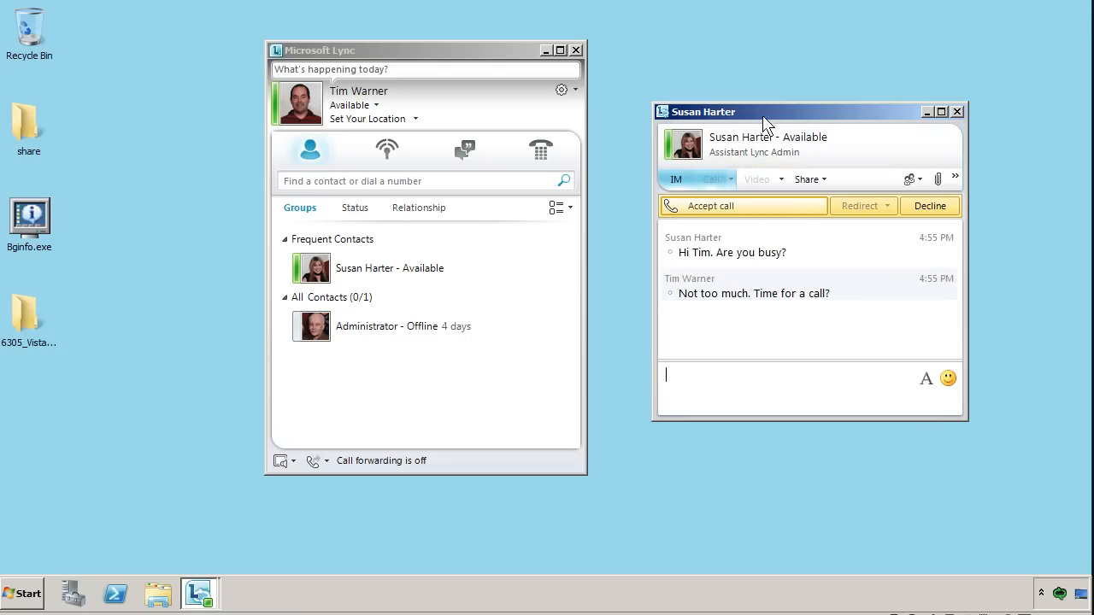
mouse_move(756, 208)
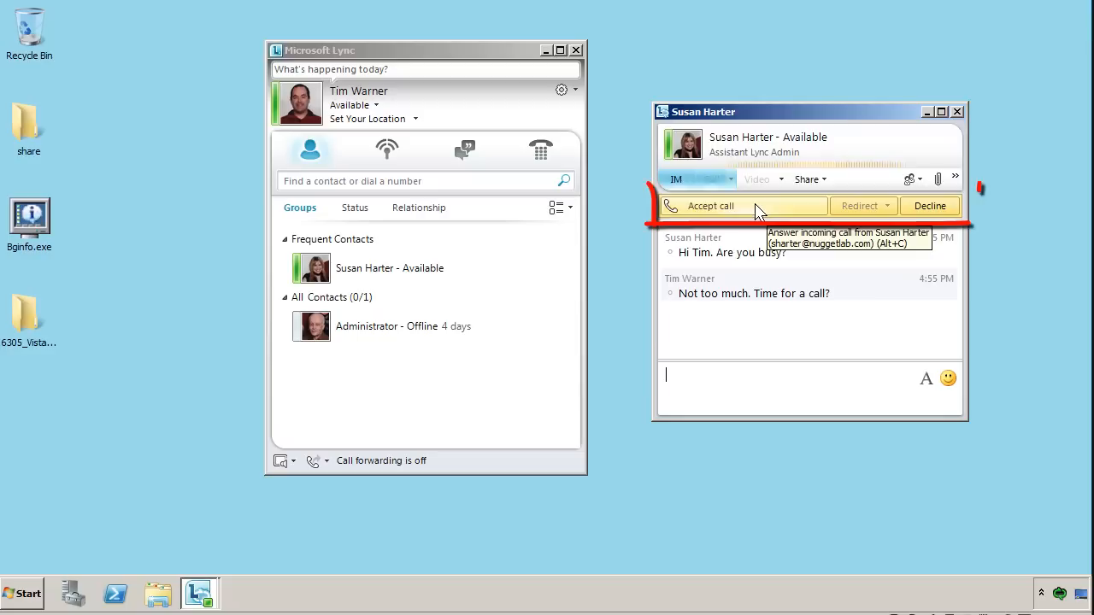
- Accept the incoming Lync call on Tim's side and mute own audio during the call
left_click(711, 205)
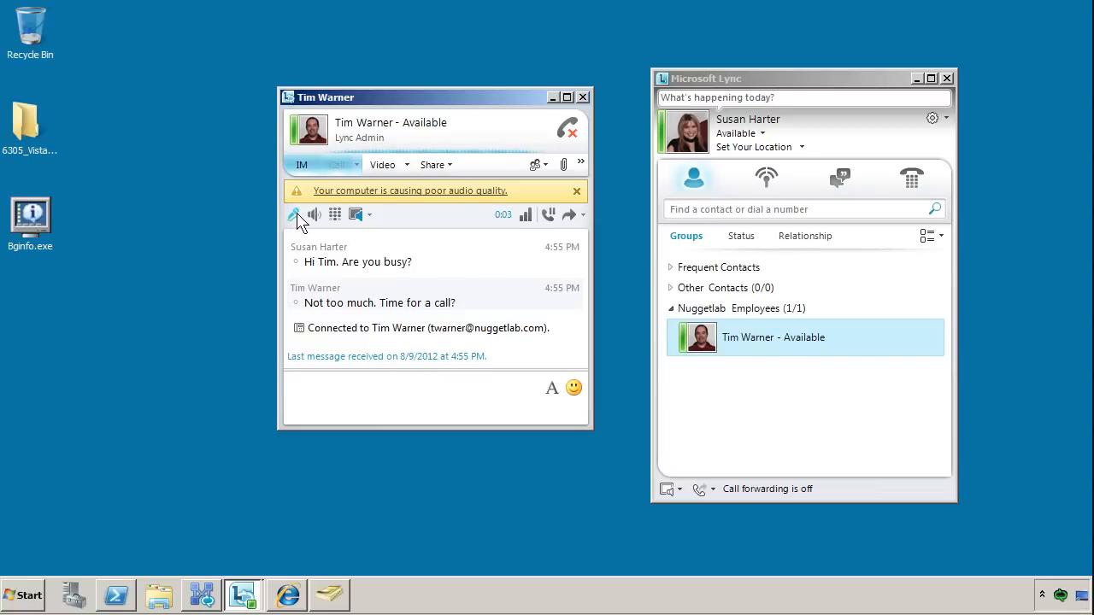
left_click(294, 216)
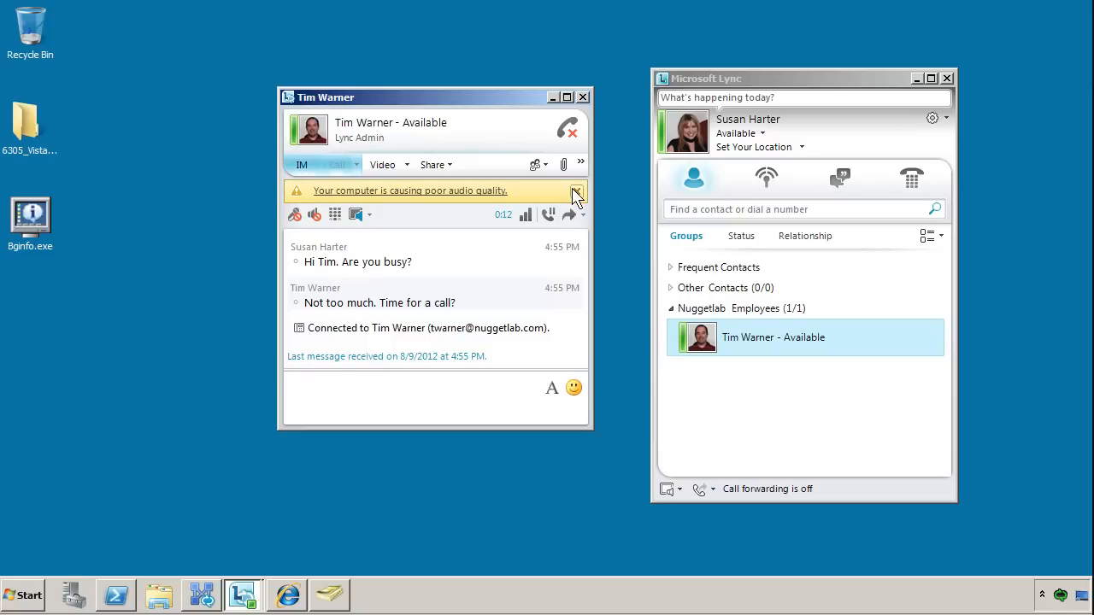
left_click(575, 192)
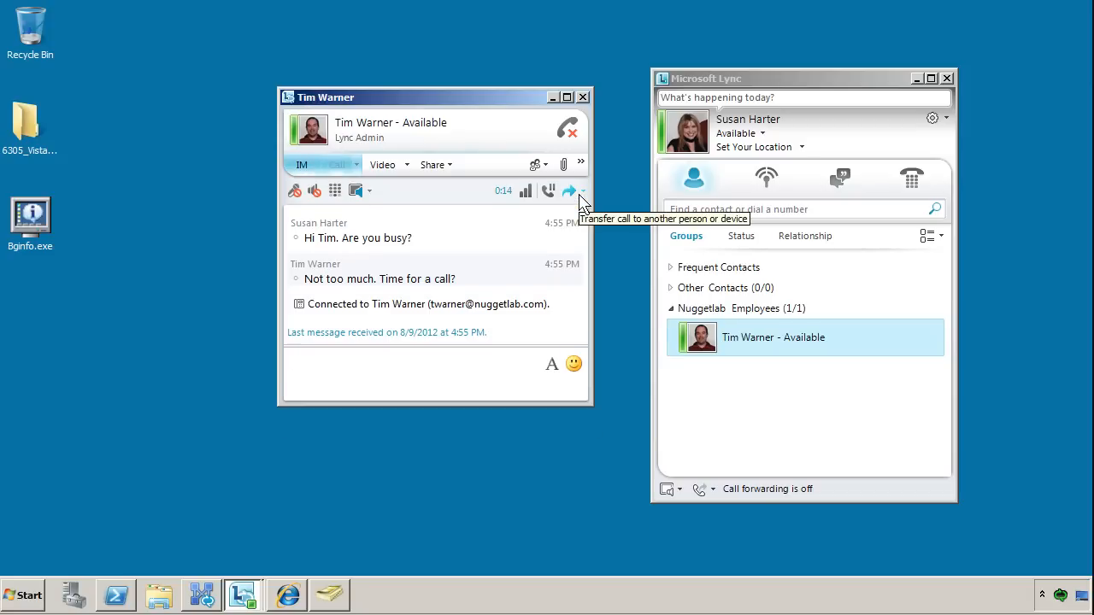
- Add video to the call, then end video and confirm leaving video while the voice call continues
left_click(757, 79)
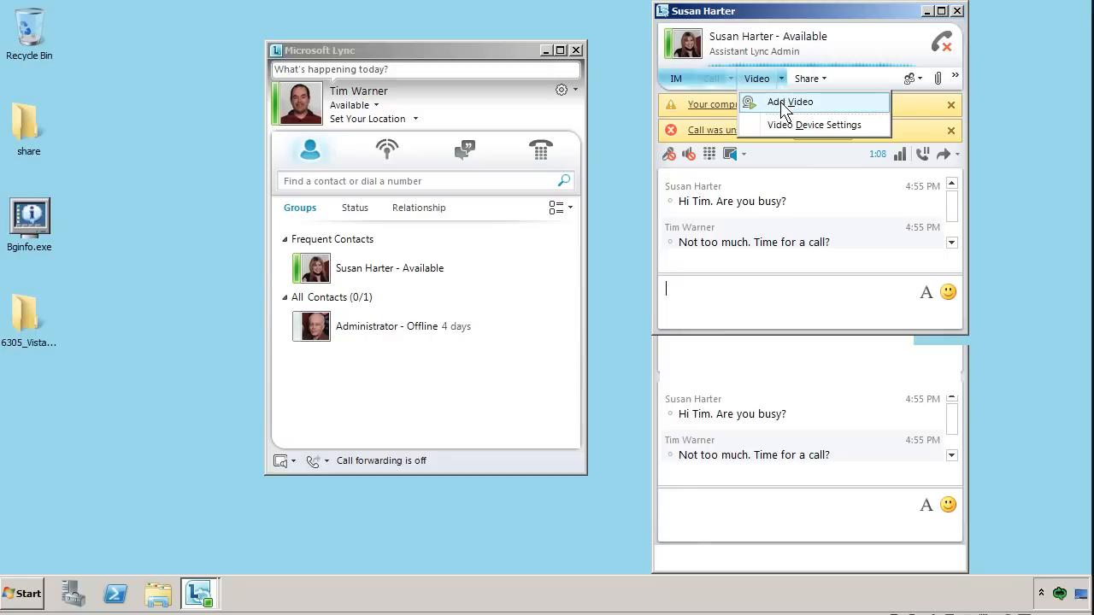
left_click(789, 102)
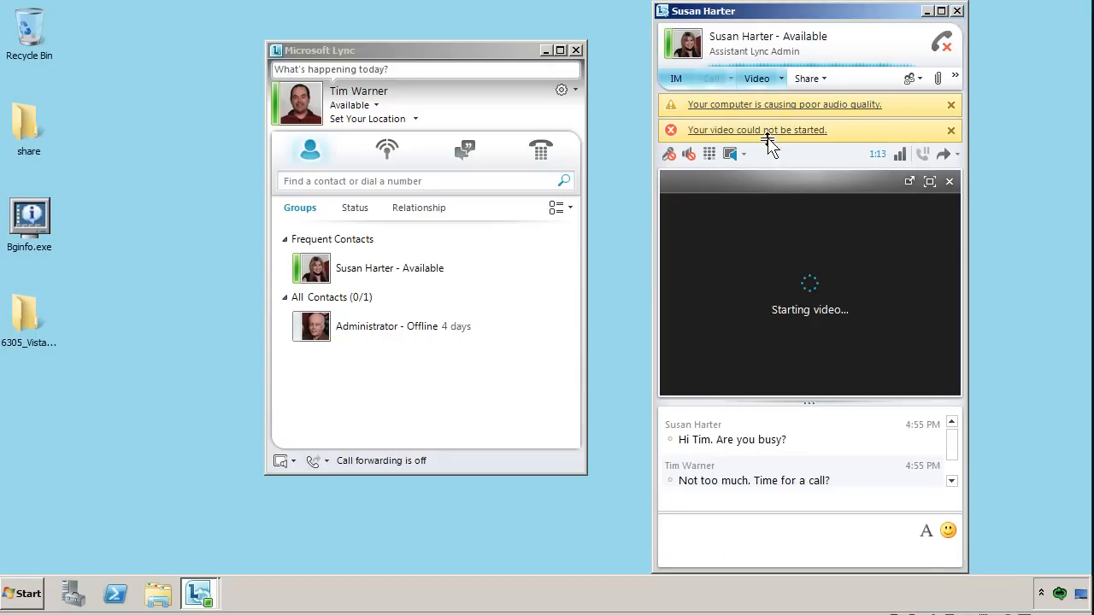
mouse_move(951, 181)
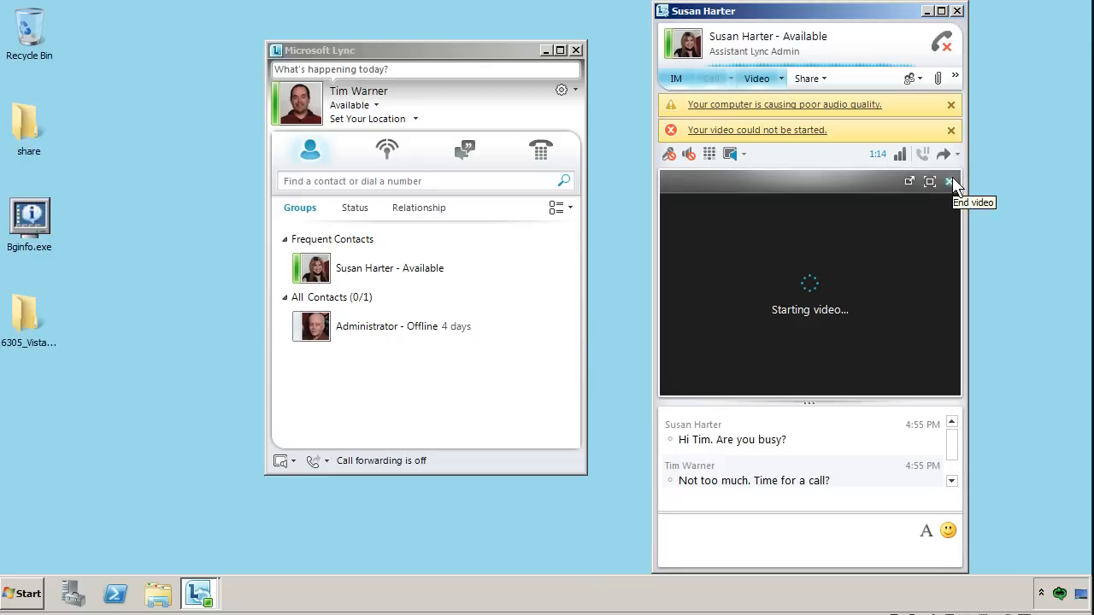
left_click(952, 181)
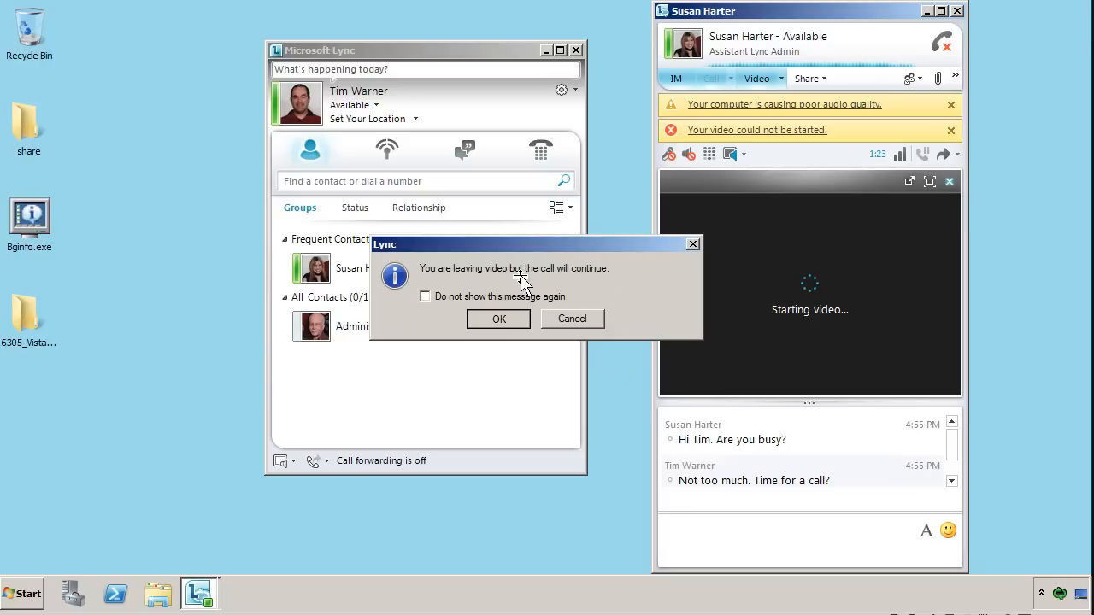
left_click(500, 320)
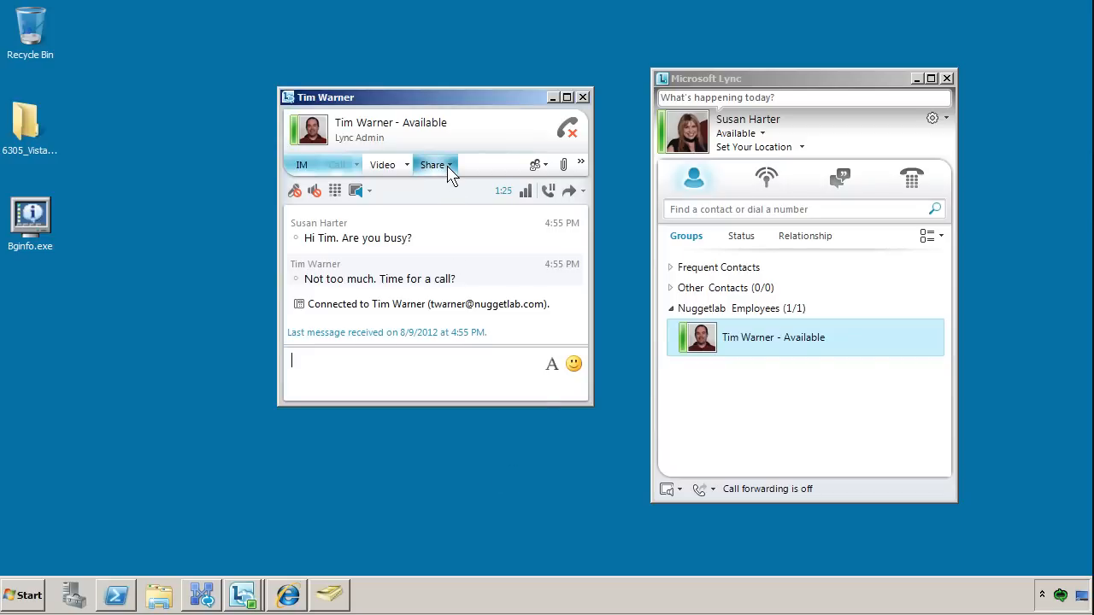
- List the Share choices: Desktop, Program, PowerPoint, Whiteboard and Poll
left_click(434, 164)
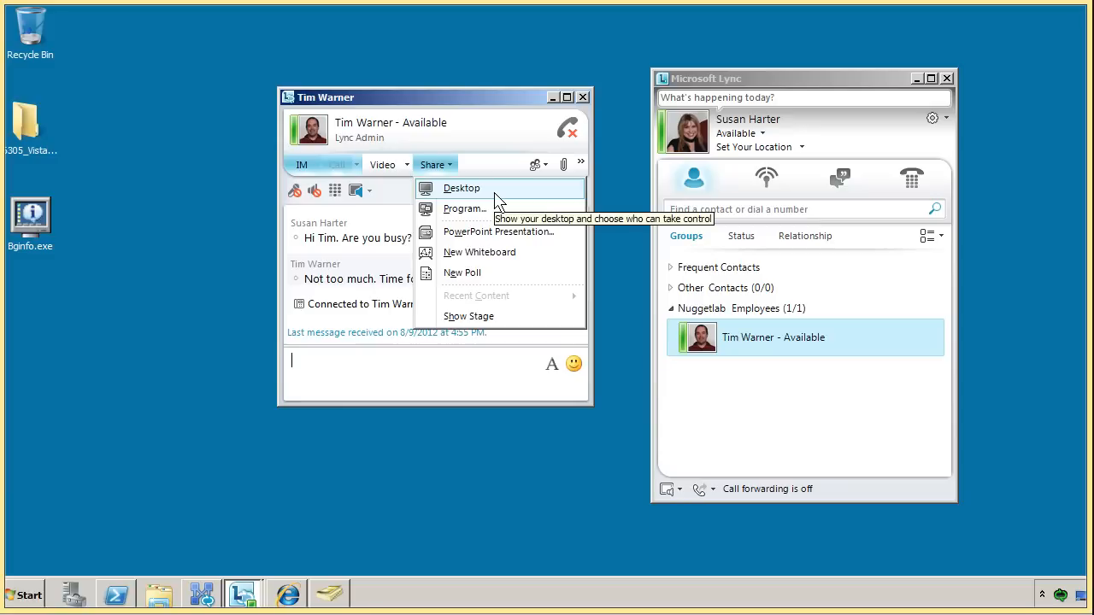
mouse_move(492, 237)
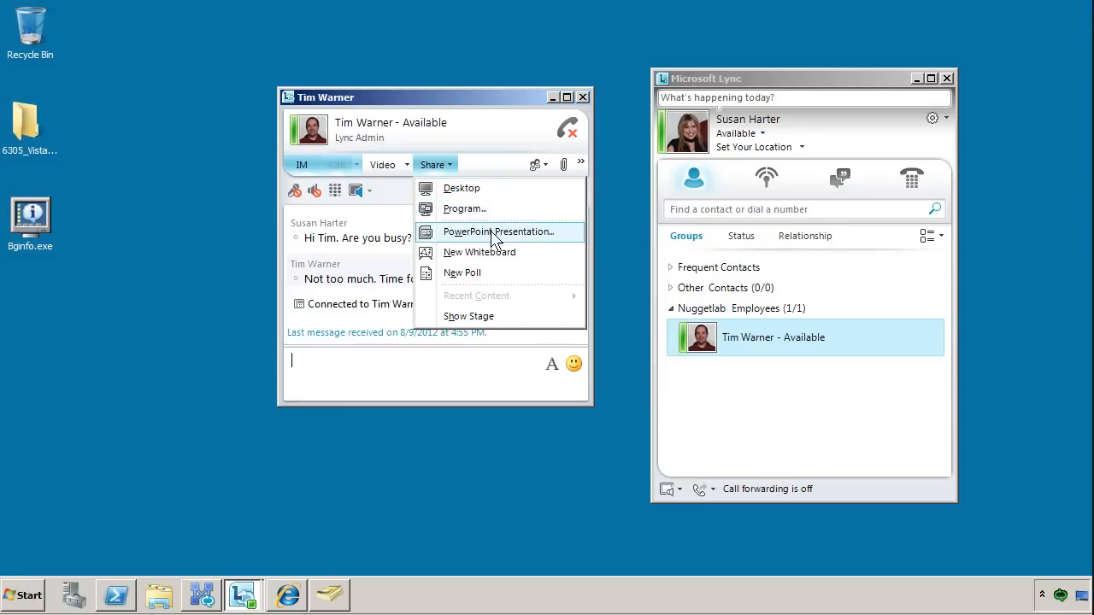
mouse_move(493, 275)
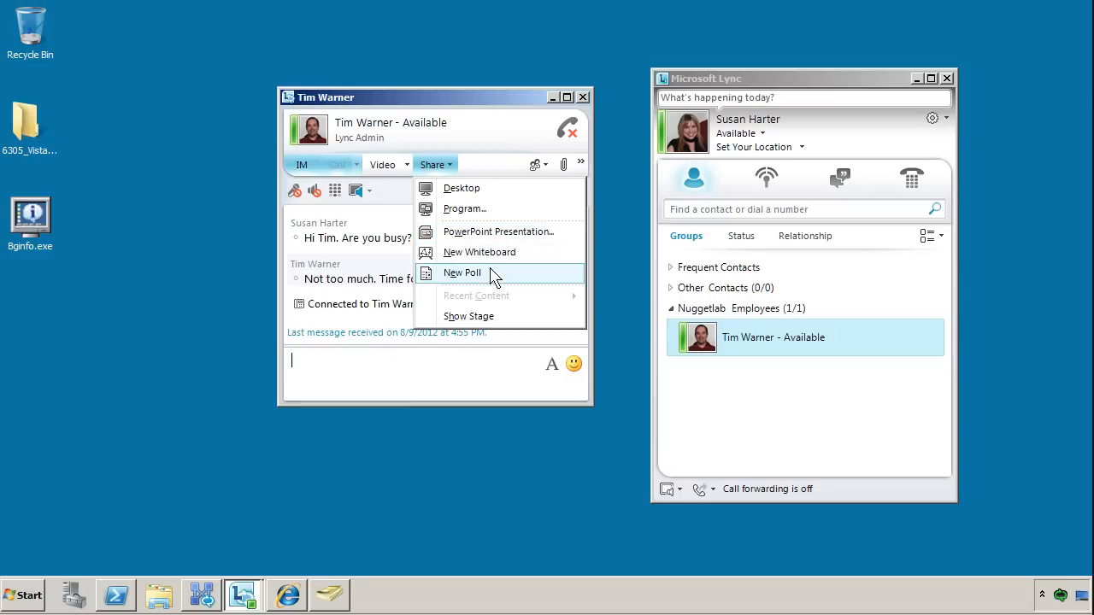
mouse_move(494, 284)
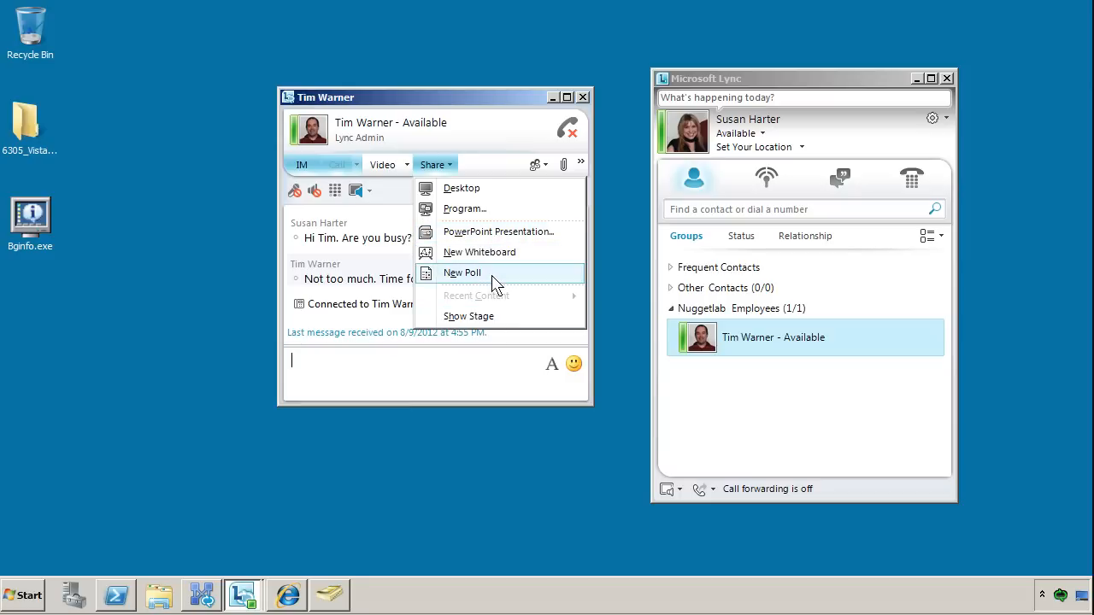
mouse_move(461, 188)
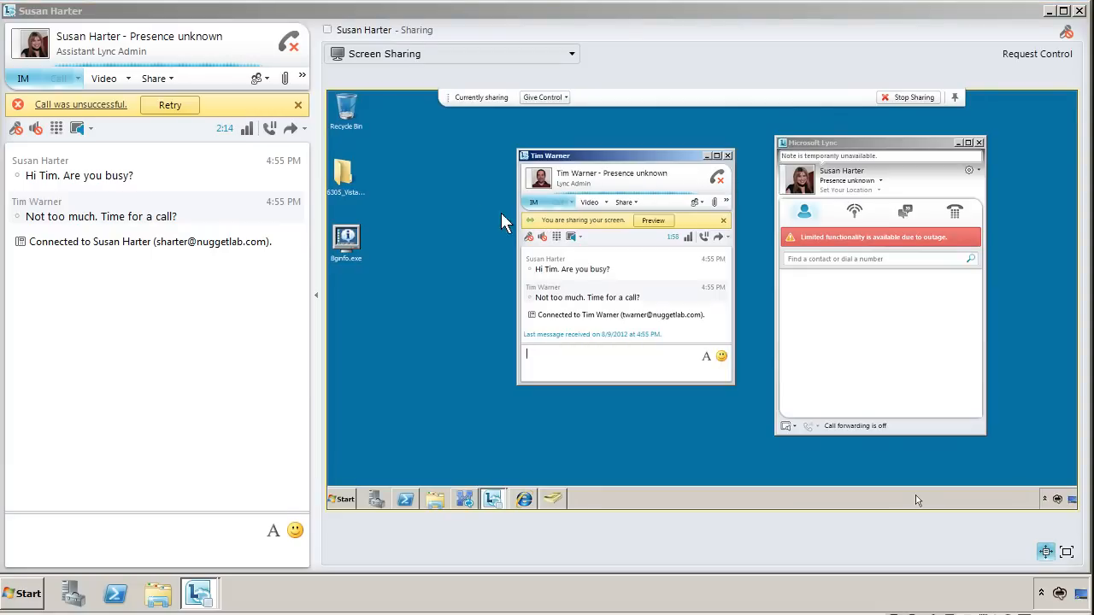
mouse_move(769, 219)
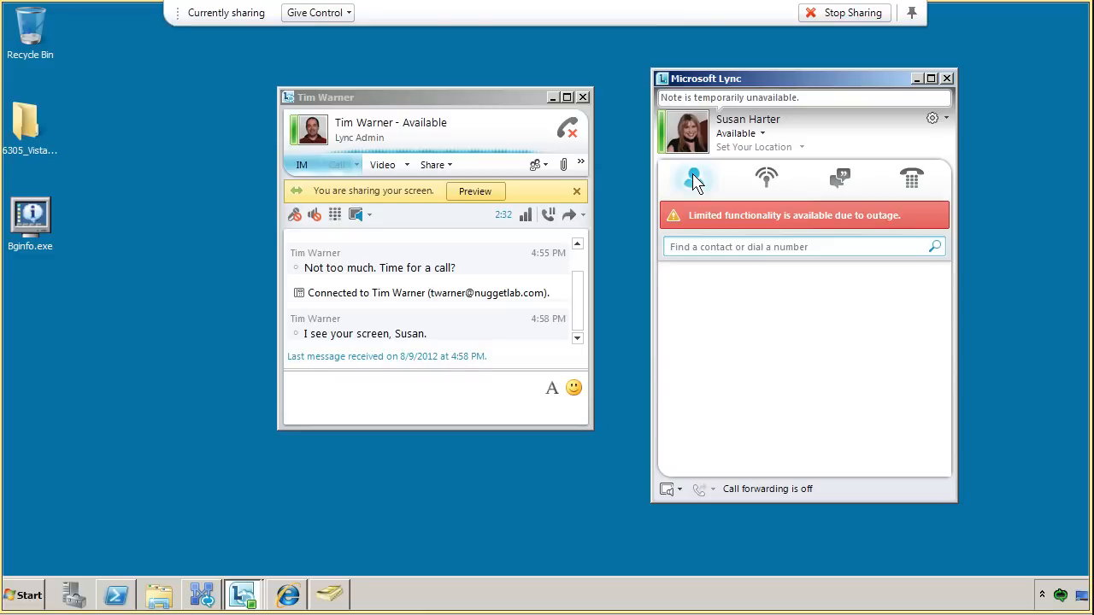
mouse_move(402, 180)
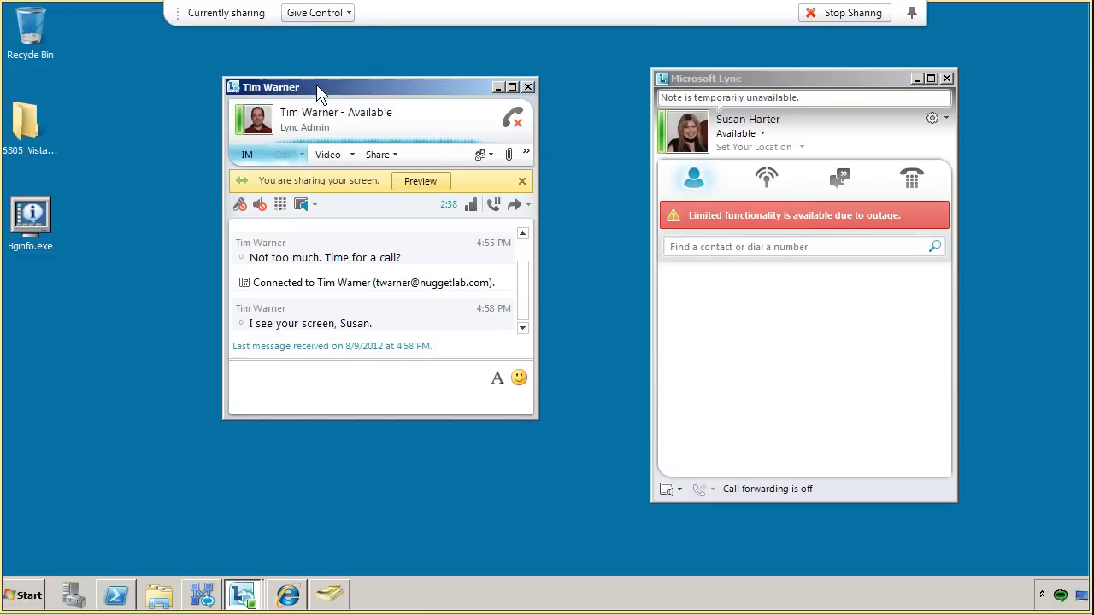
mouse_move(859, 17)
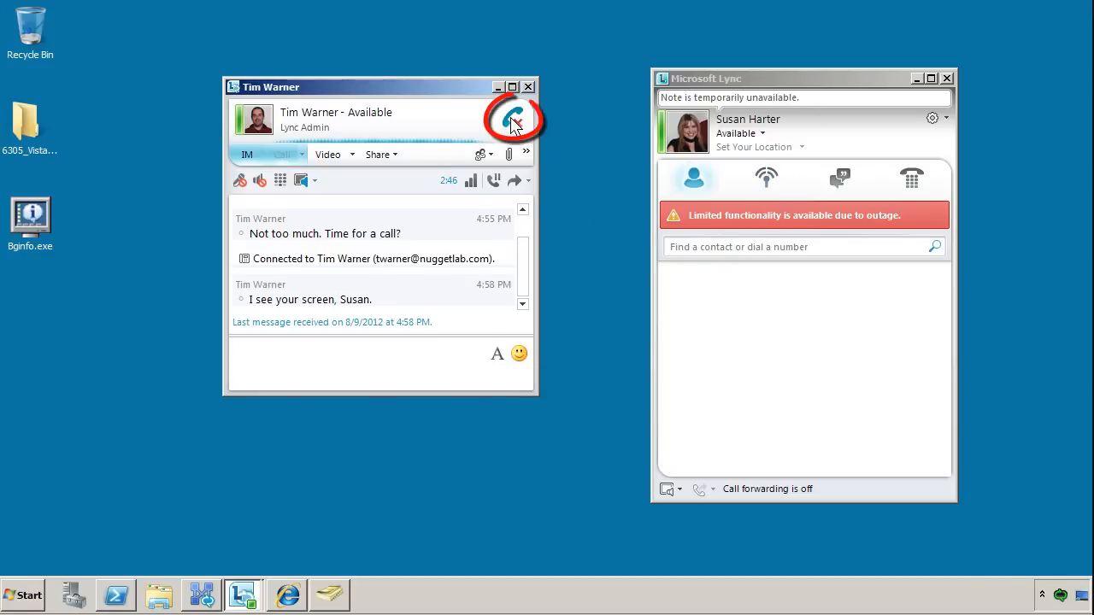
- Hang up the call with Tim Warner, stopping the desktop sharing
left_click(509, 118)
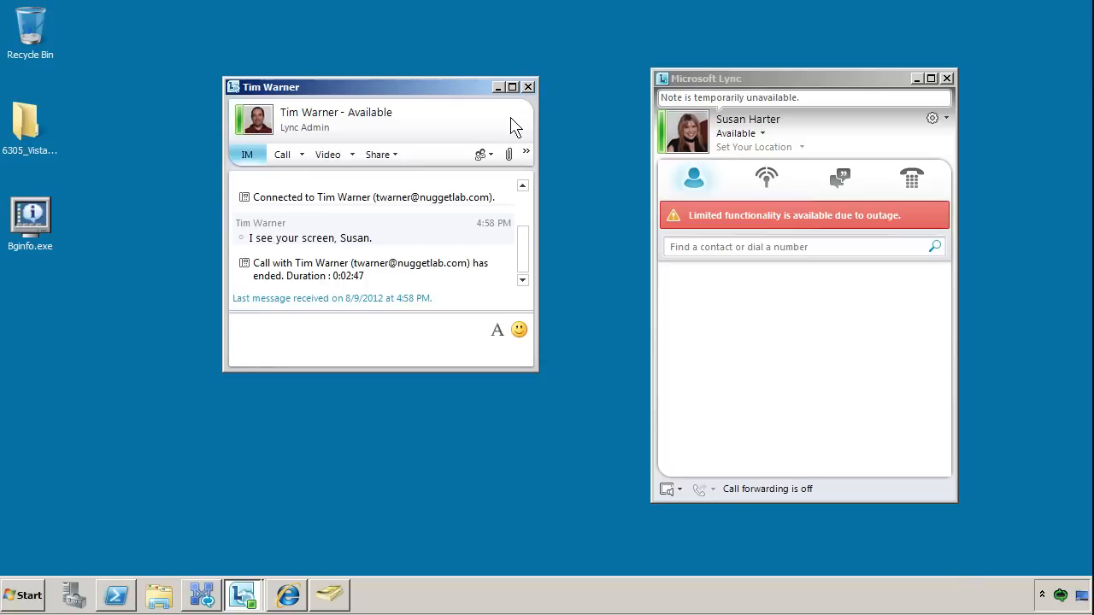
left_click(376, 329)
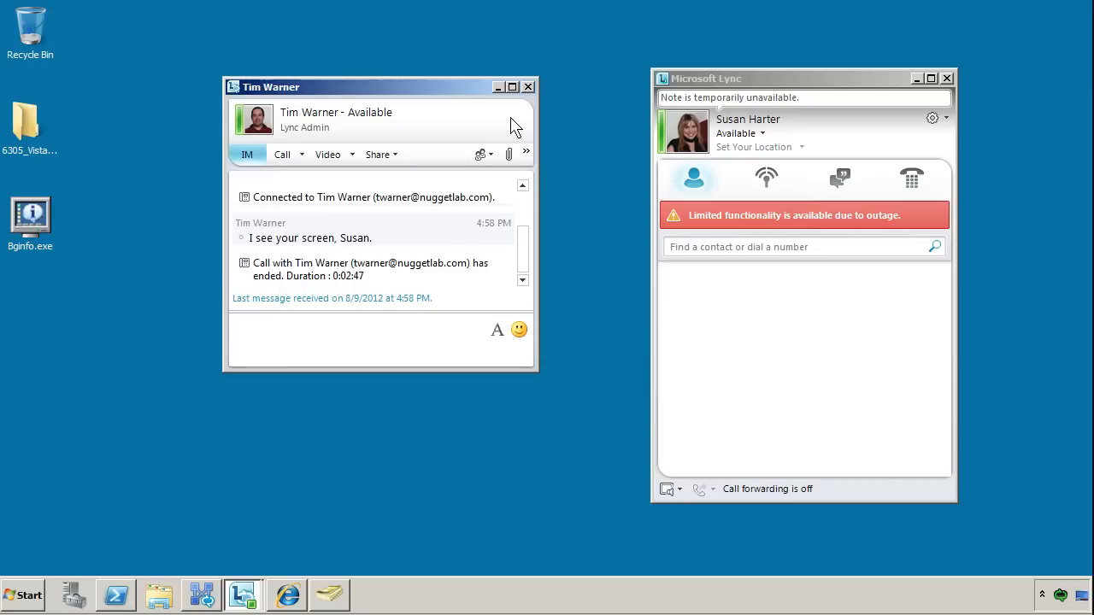
left_click(367, 329)
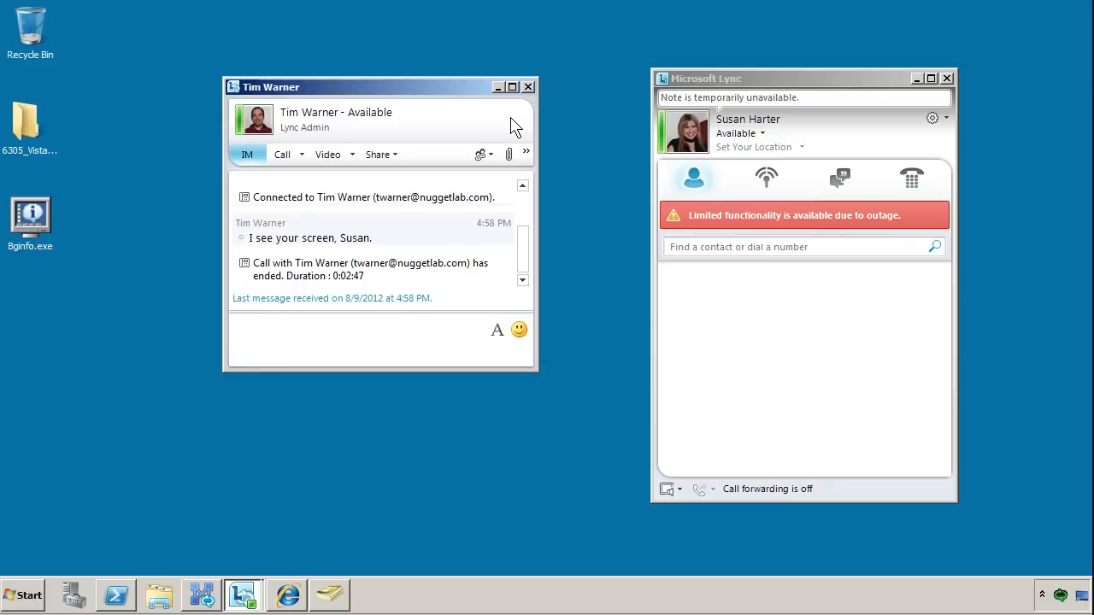
left_click(359, 328)
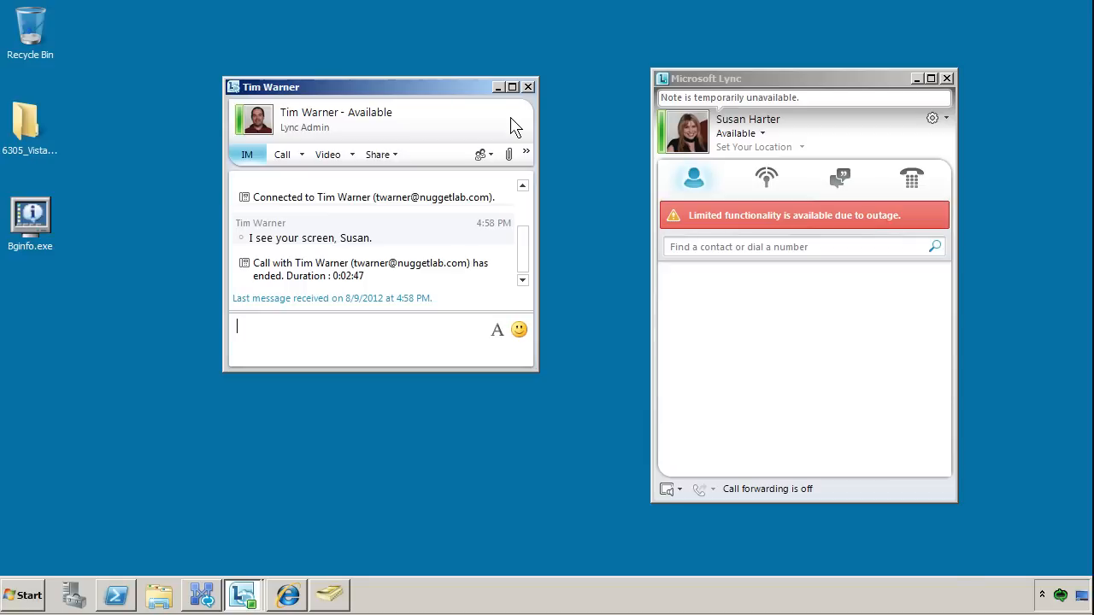
mouse_move(932, 96)
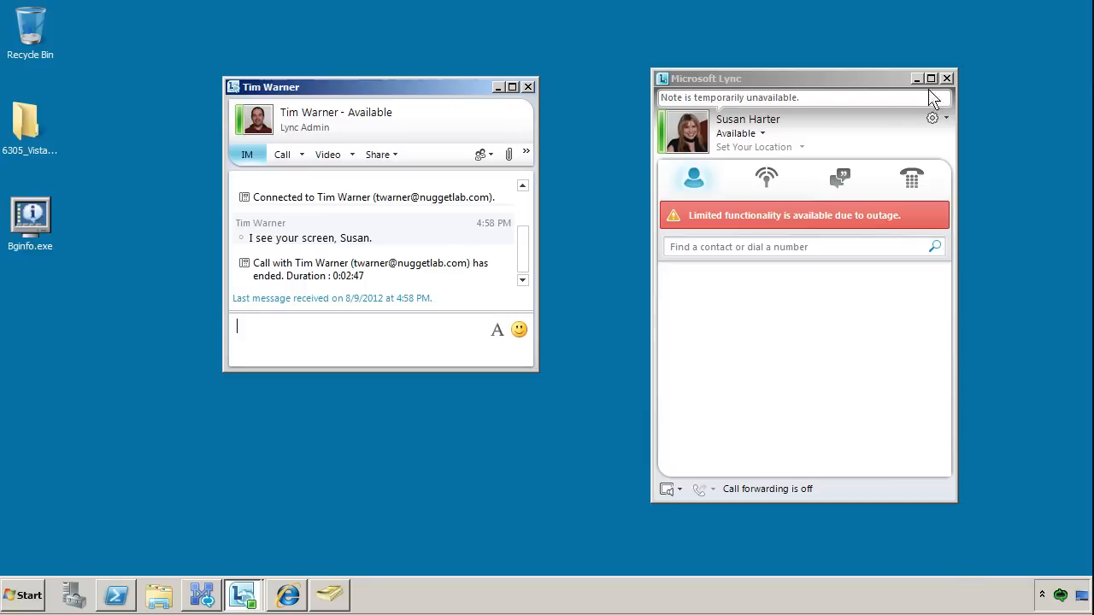
mouse_move(178, 338)
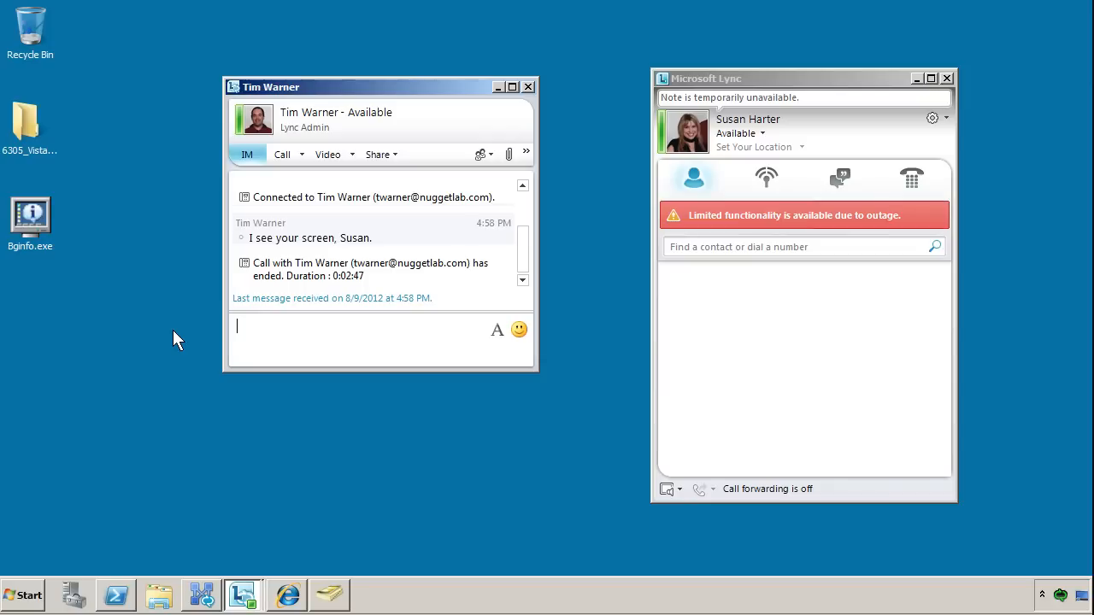